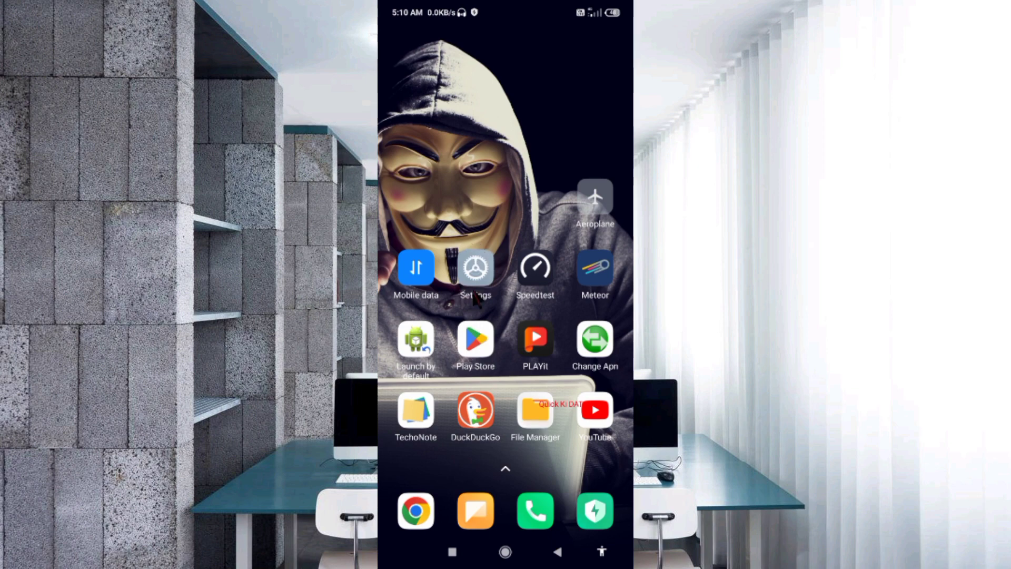
# - Launch the Settings app from the Android home screen
pyautogui.click(475, 266)
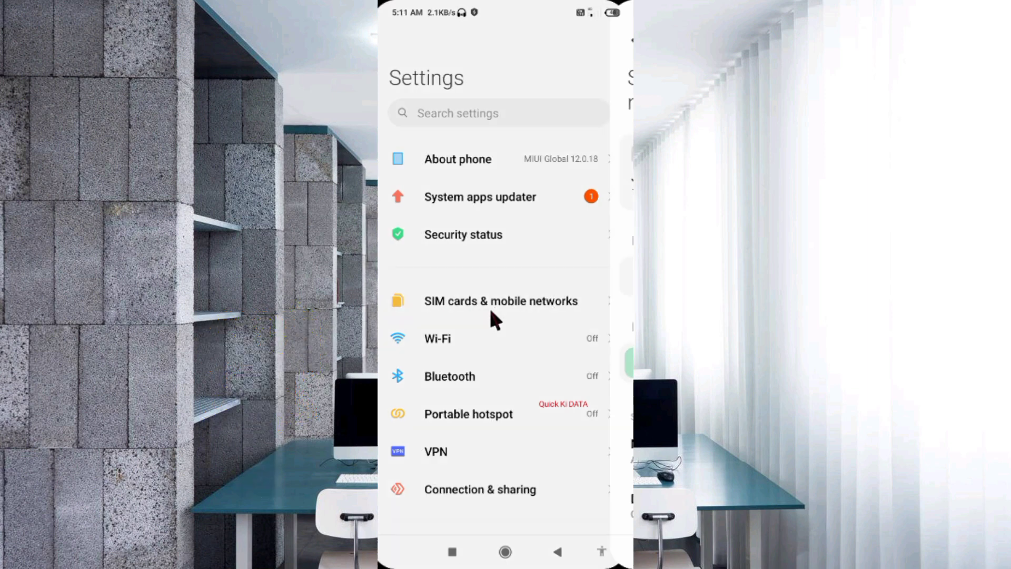
# - Go through SIM cards & mobile networks and the Jio 4G Prime SIM to Access point names
pyautogui.click(501, 301)
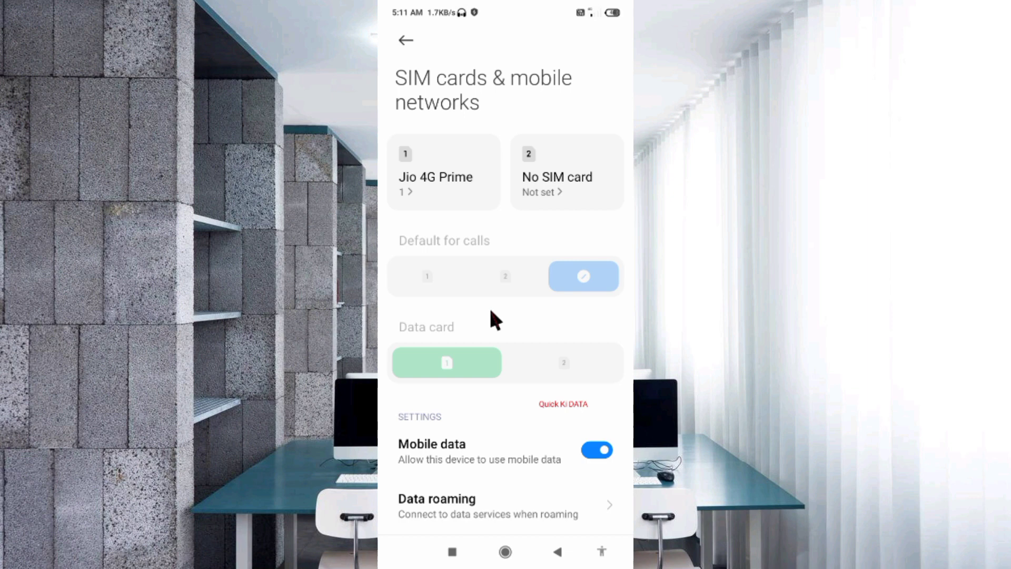
pyautogui.moveTo(444, 197)
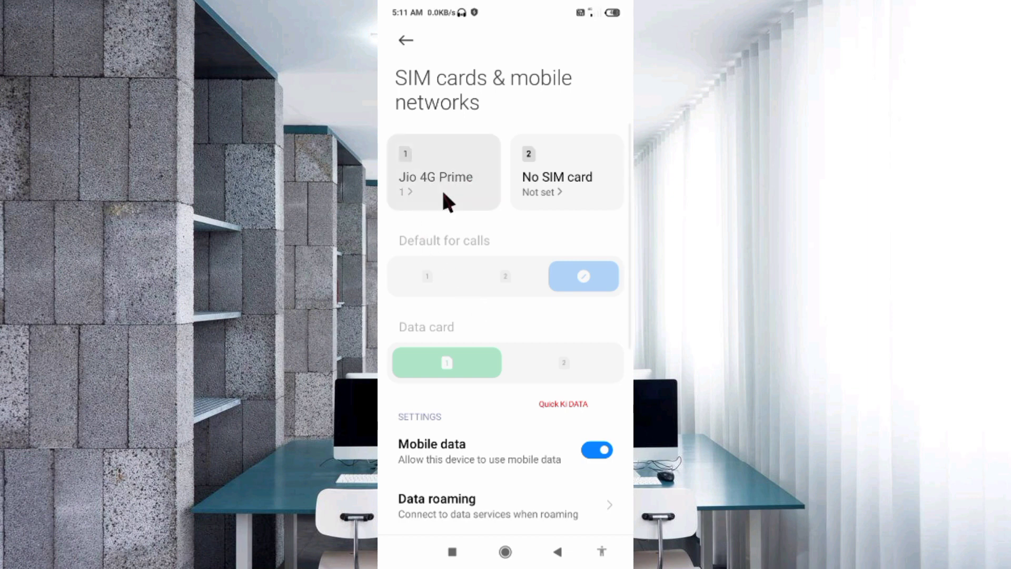
pyautogui.click(443, 172)
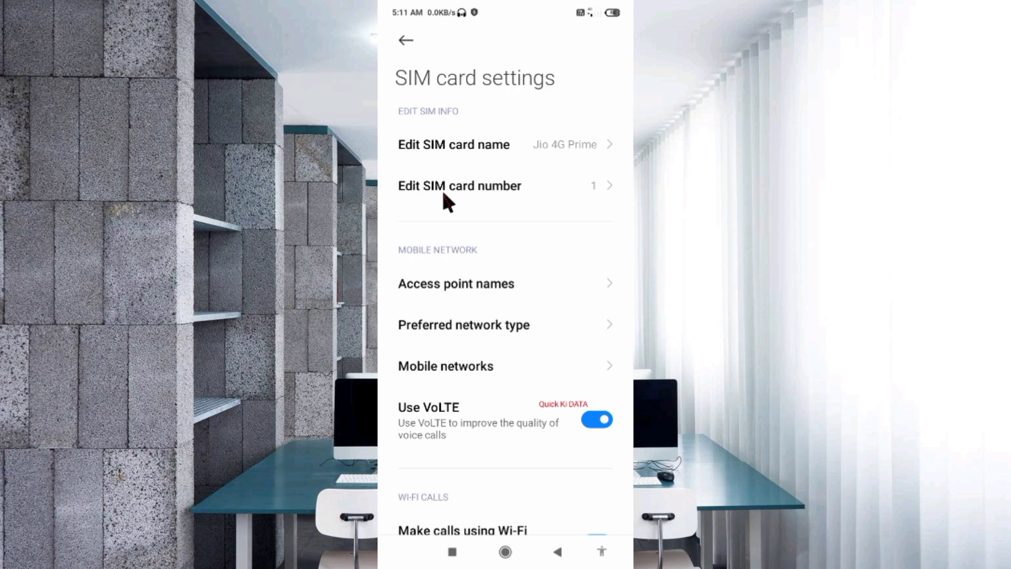
pyautogui.moveTo(456, 268)
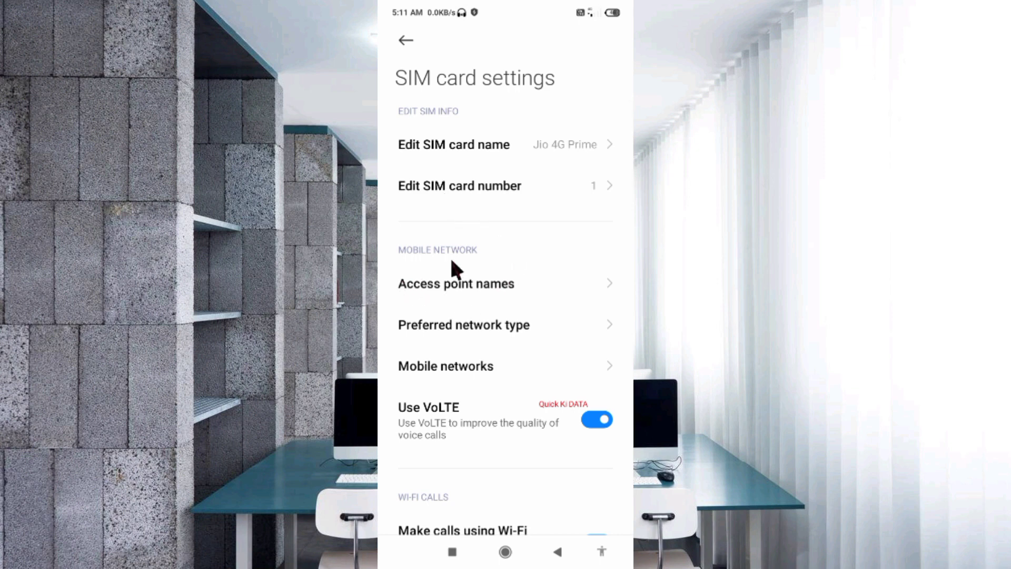
pyautogui.moveTo(481, 301)
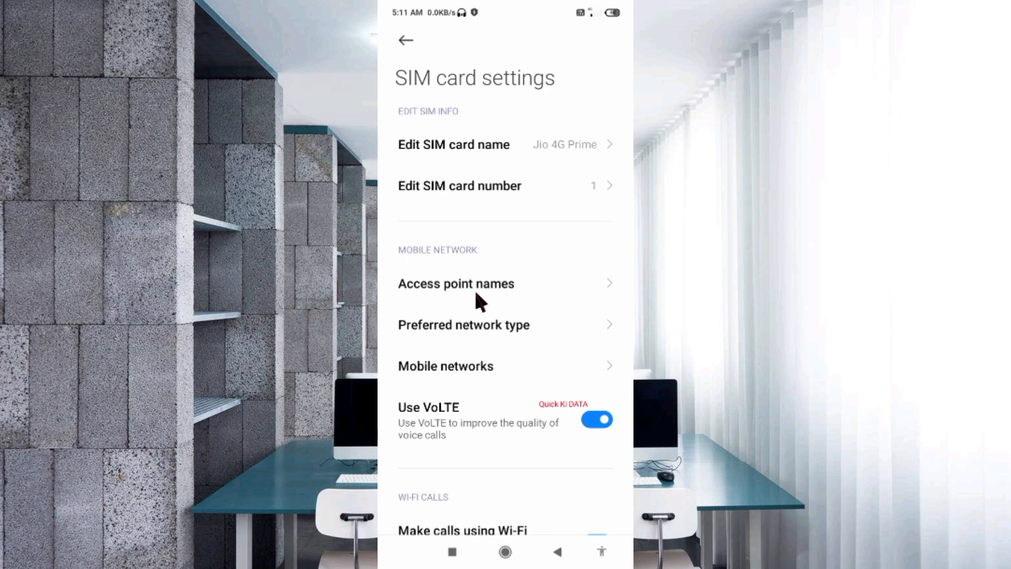
pyautogui.click(456, 284)
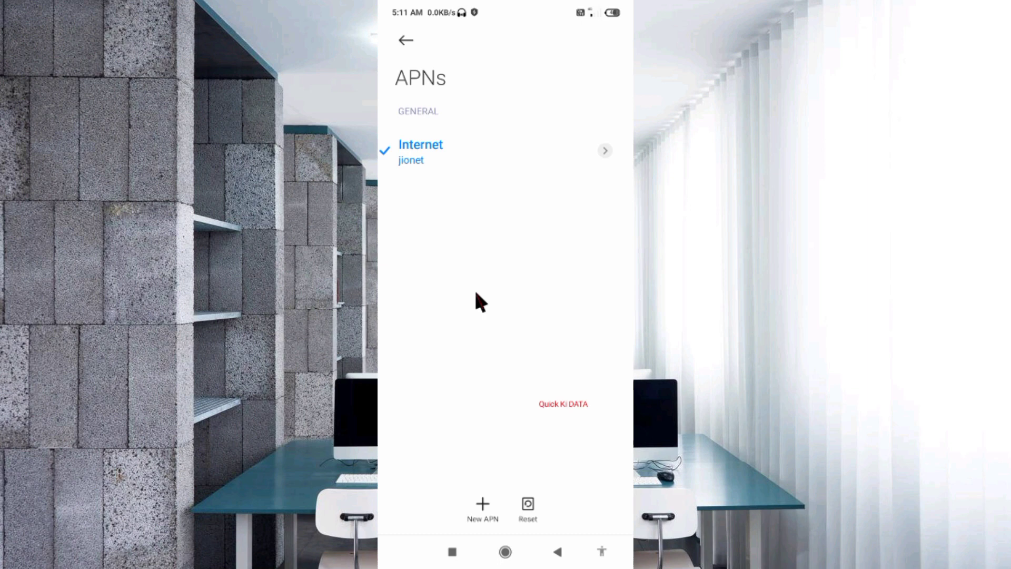
pyautogui.moveTo(468, 509)
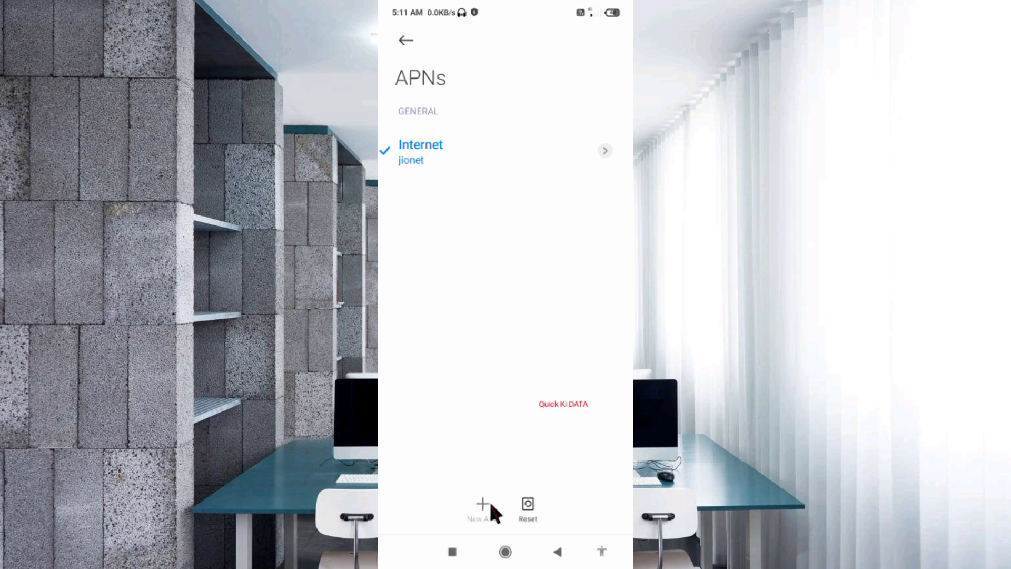
# - Create a new APN and type 'SpeedBoat Era 4.0' as its name
pyautogui.click(480, 504)
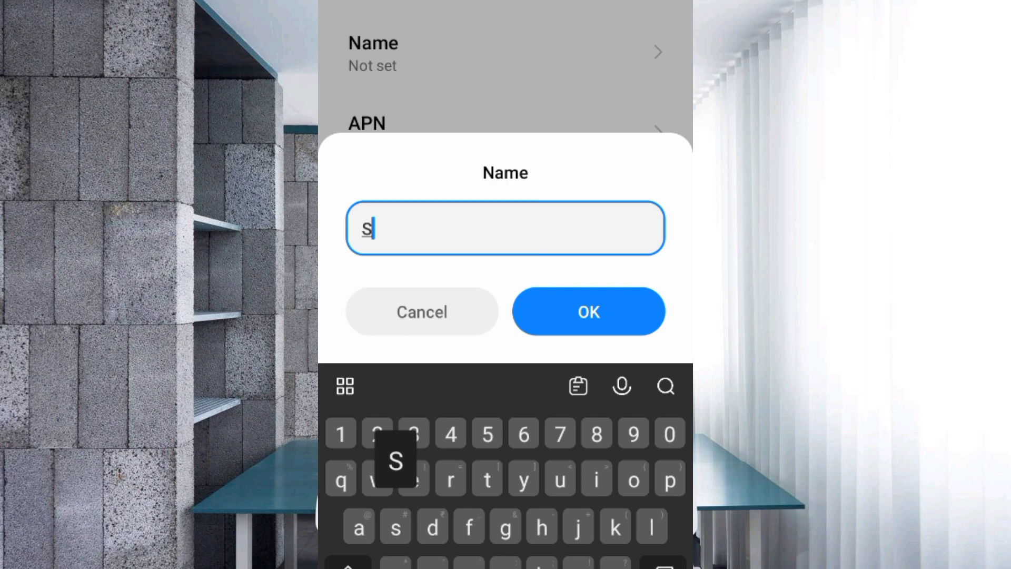
pyautogui.write('peed')
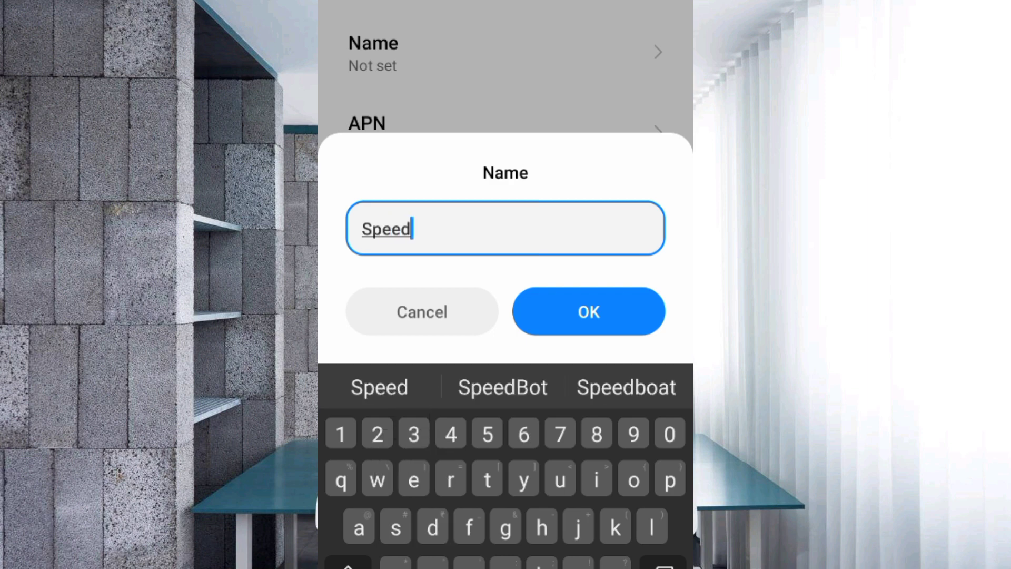
pyautogui.write('Bo')
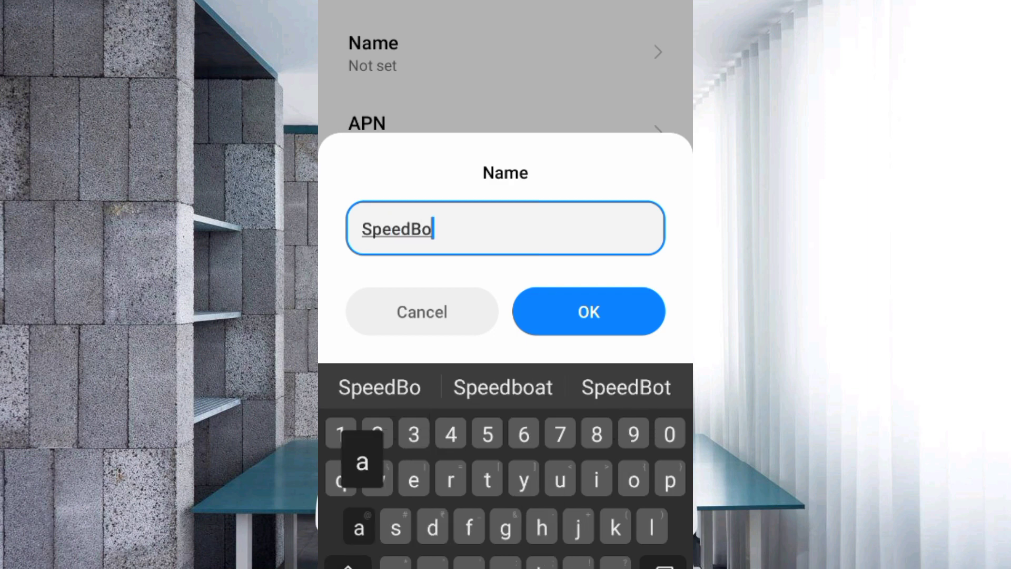
pyautogui.click(503, 387)
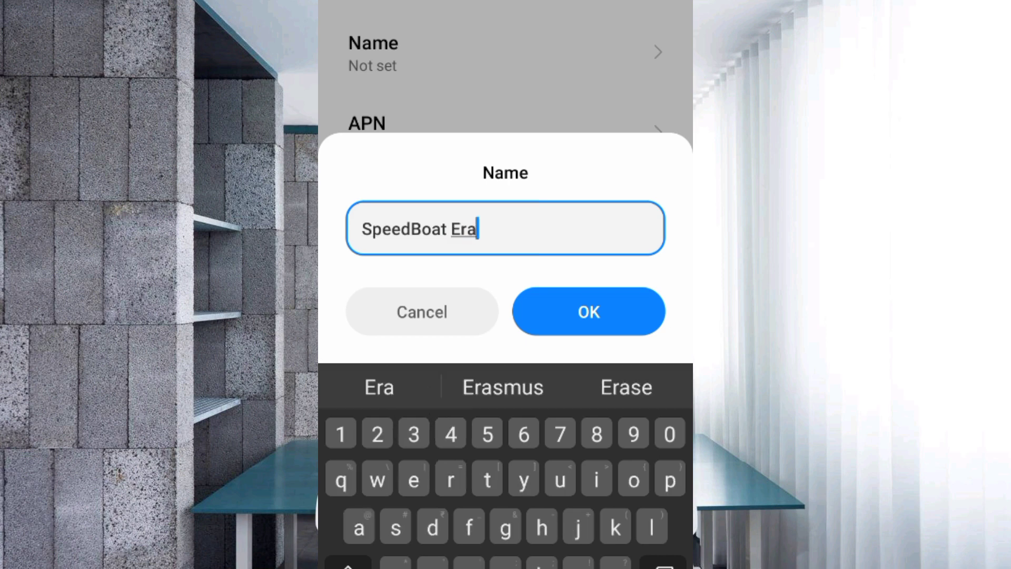
pyautogui.write('4.0')
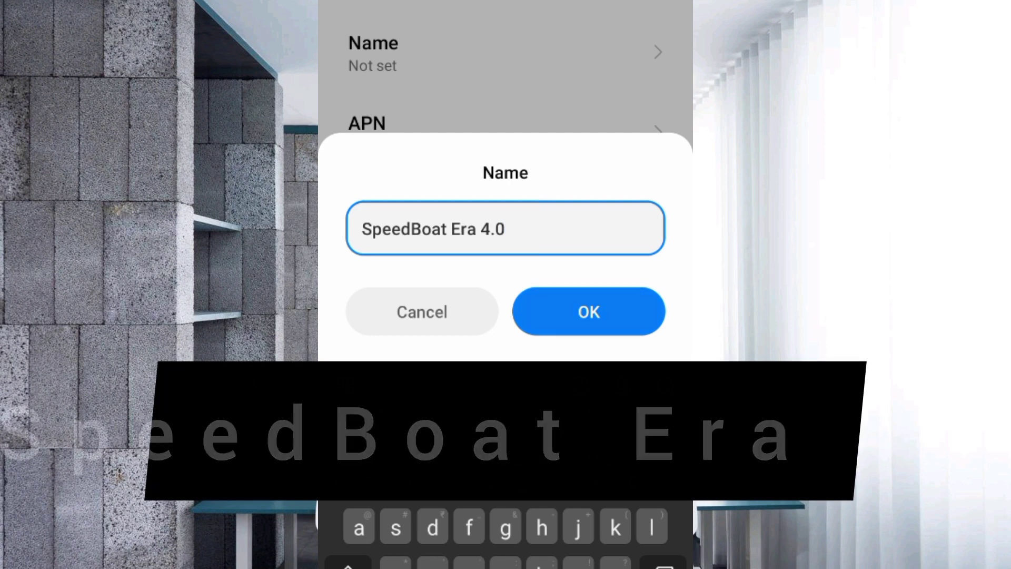
# - Confirm the name SpeedBoat Era 4.0 and type 'sb23@5g' as the APN value
pyautogui.click(588, 311)
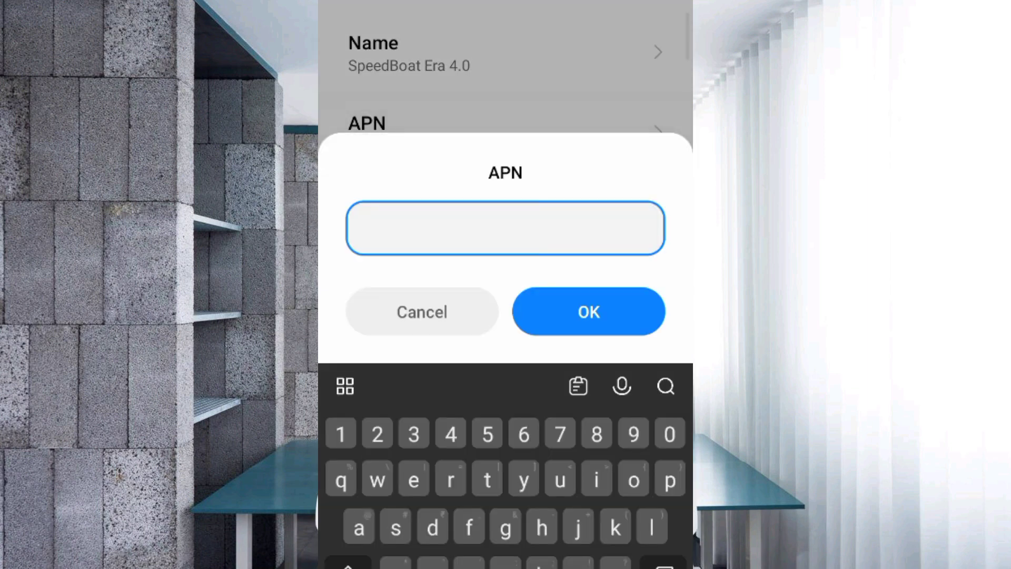
pyautogui.write('sb')
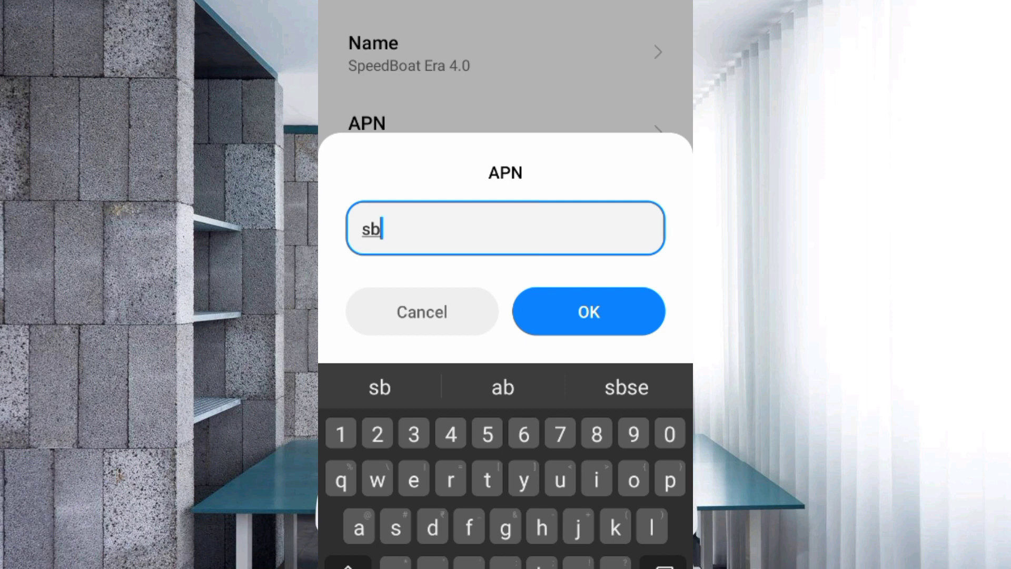
pyautogui.write('23')
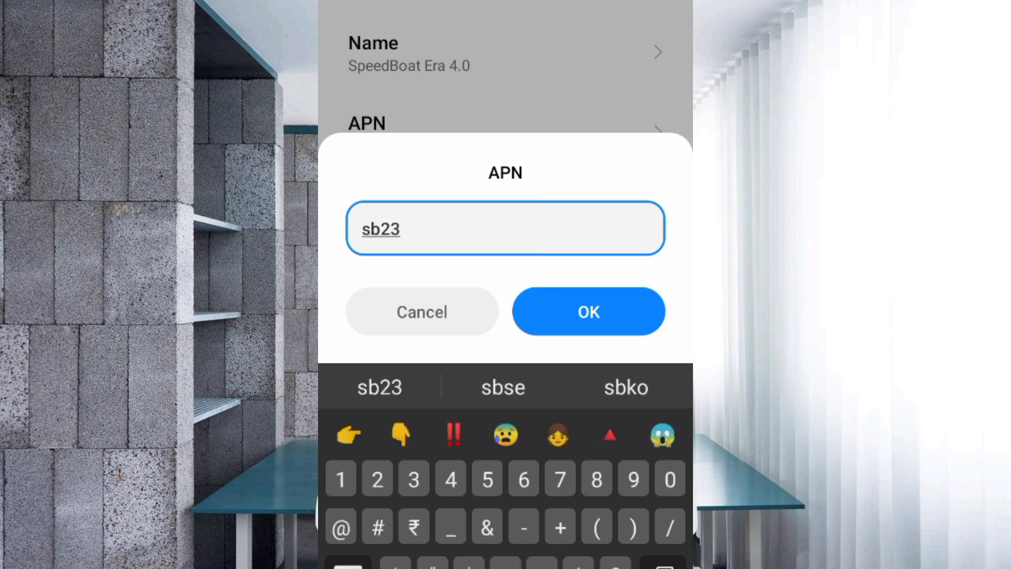
pyautogui.write('@5g')
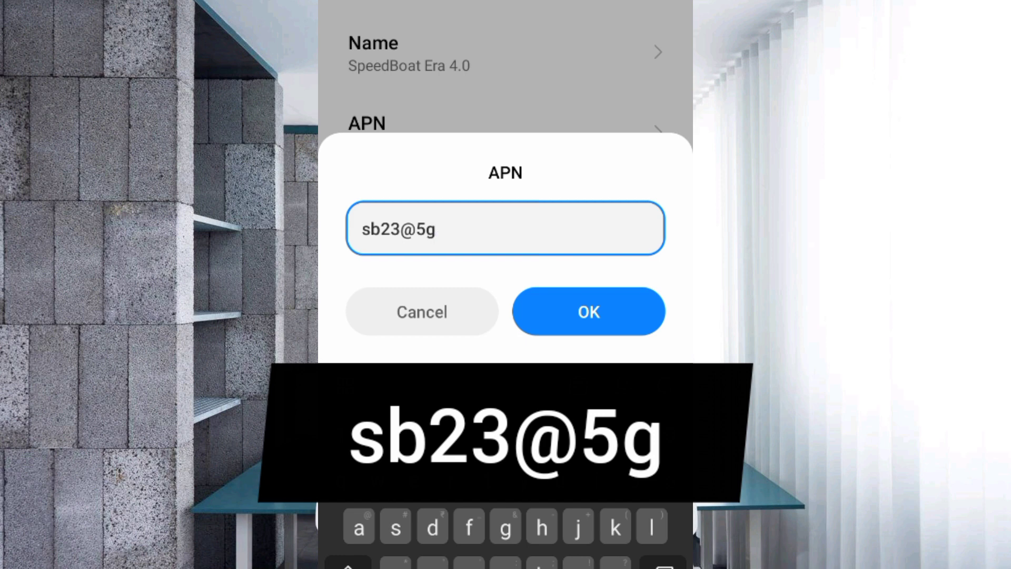
# - Confirm APN sb23@5g and type 'era5g@jio' as the username
pyautogui.click(588, 311)
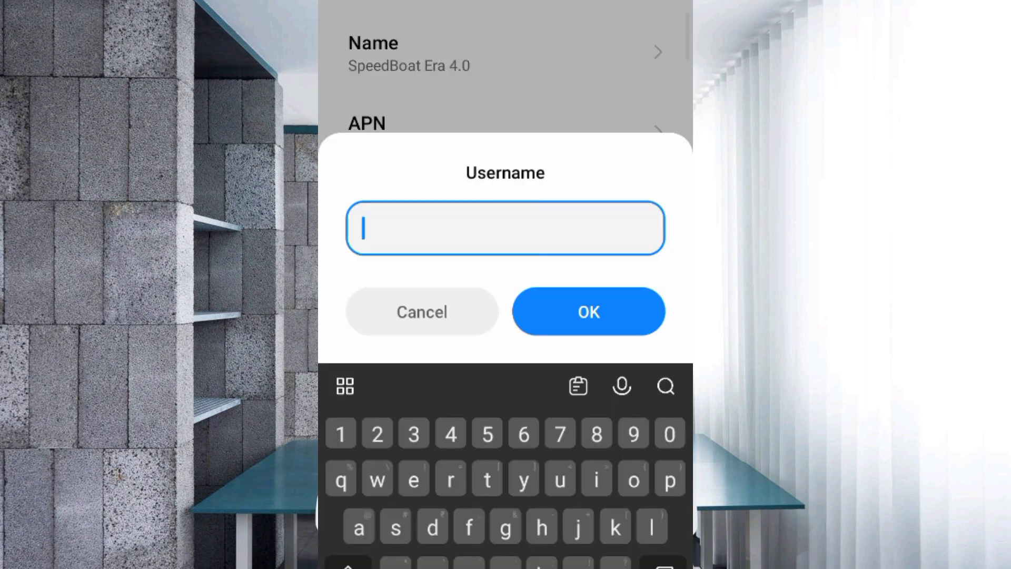
pyautogui.write('e')
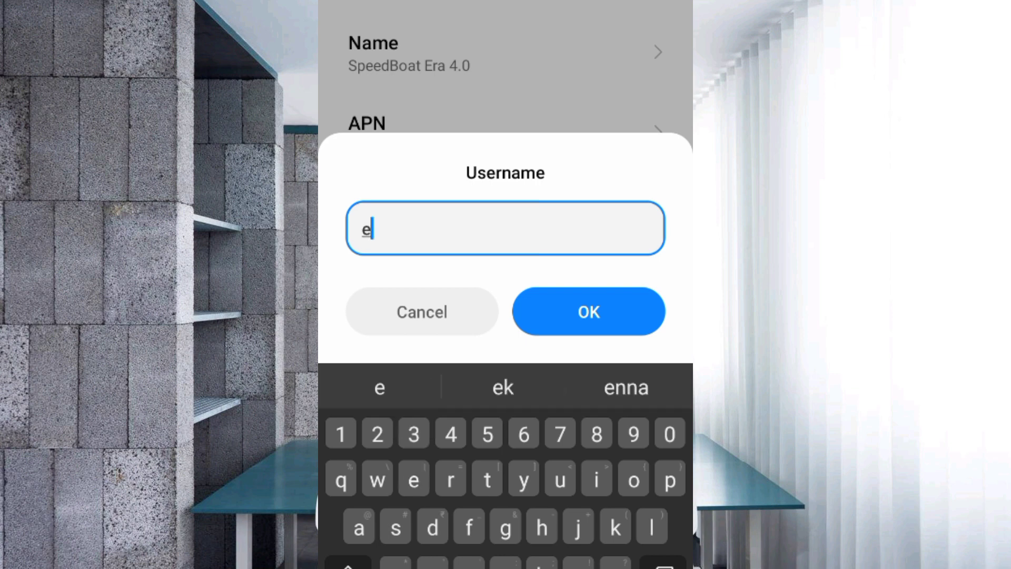
pyautogui.write('ra5g@')
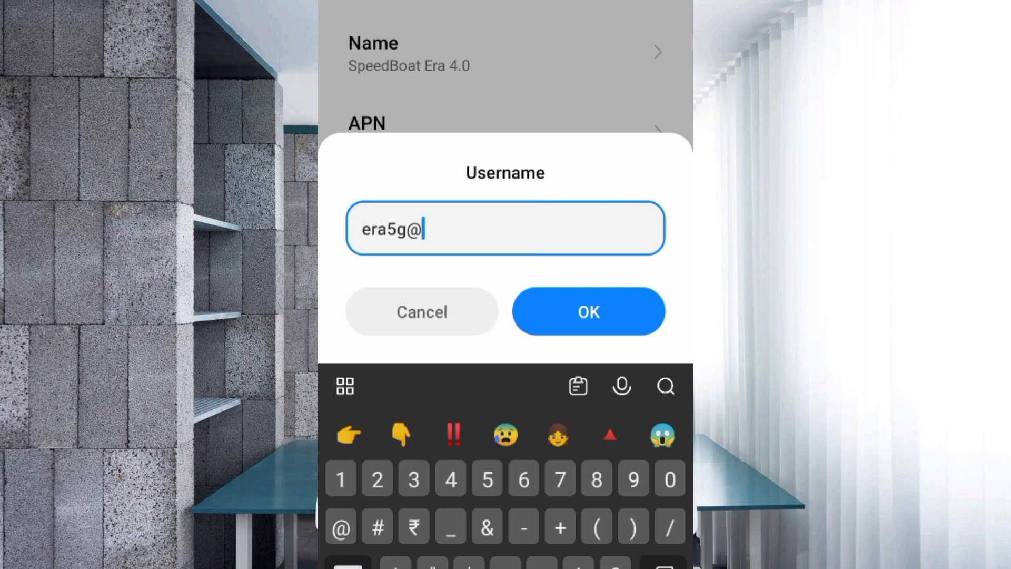
pyautogui.write('jio')
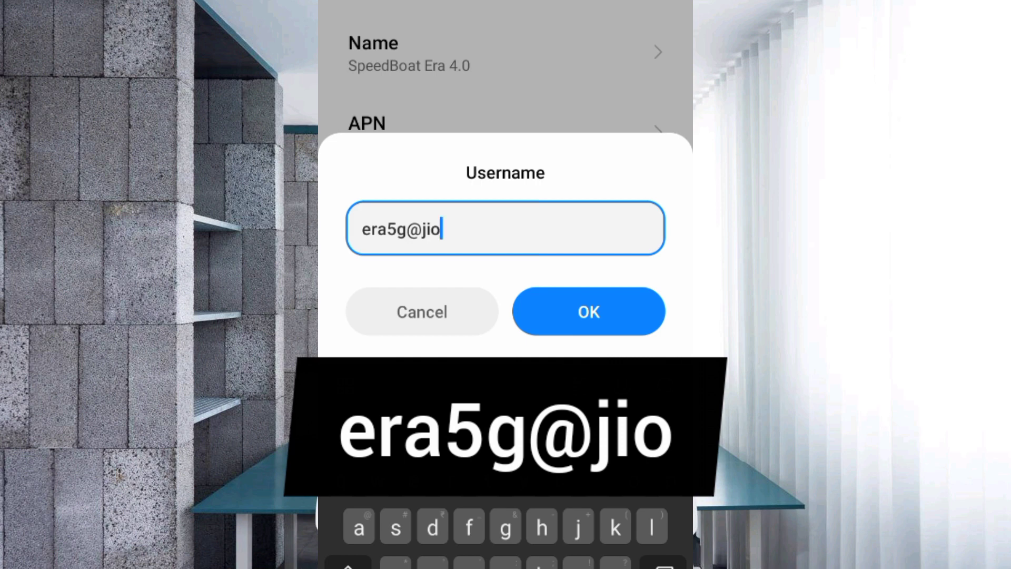
pyautogui.click(588, 311)
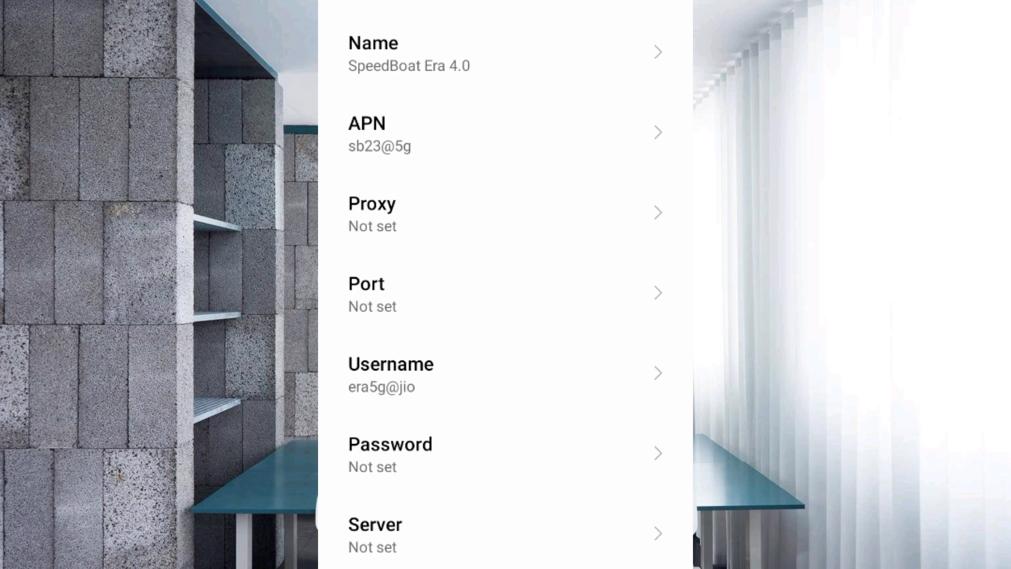
pyautogui.click(506, 535)
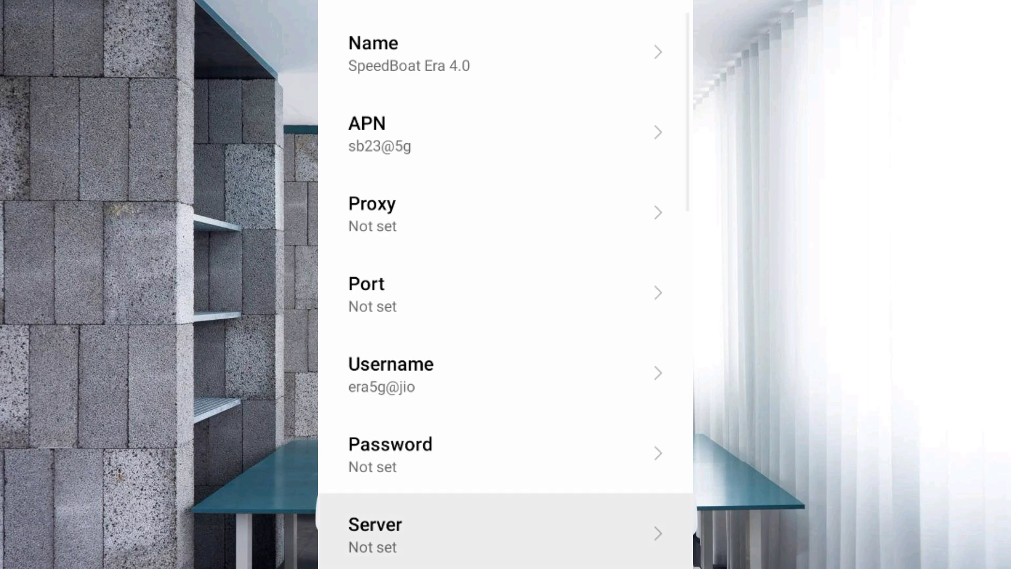
pyautogui.scroll(-3)
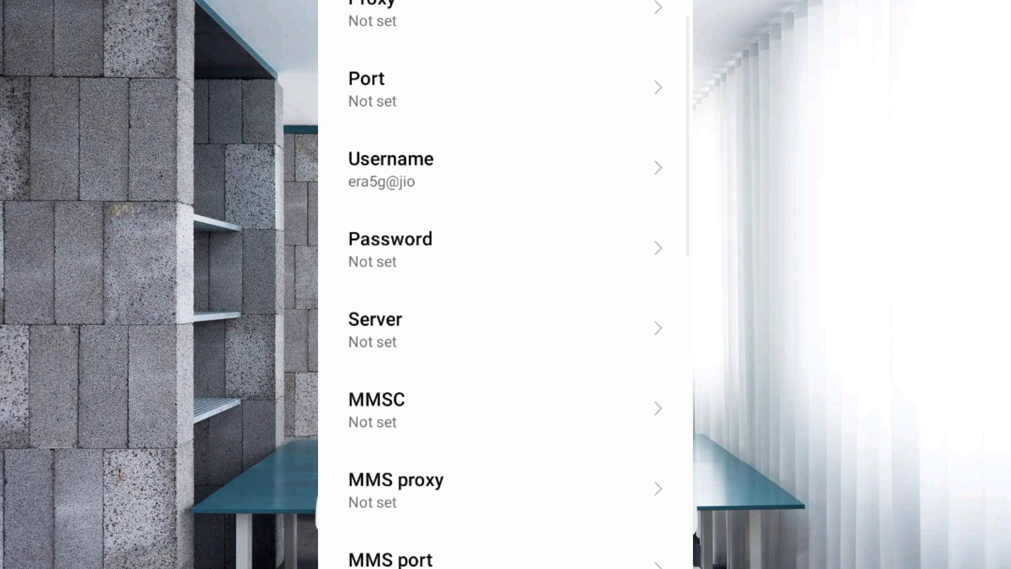
pyautogui.scroll(-3)
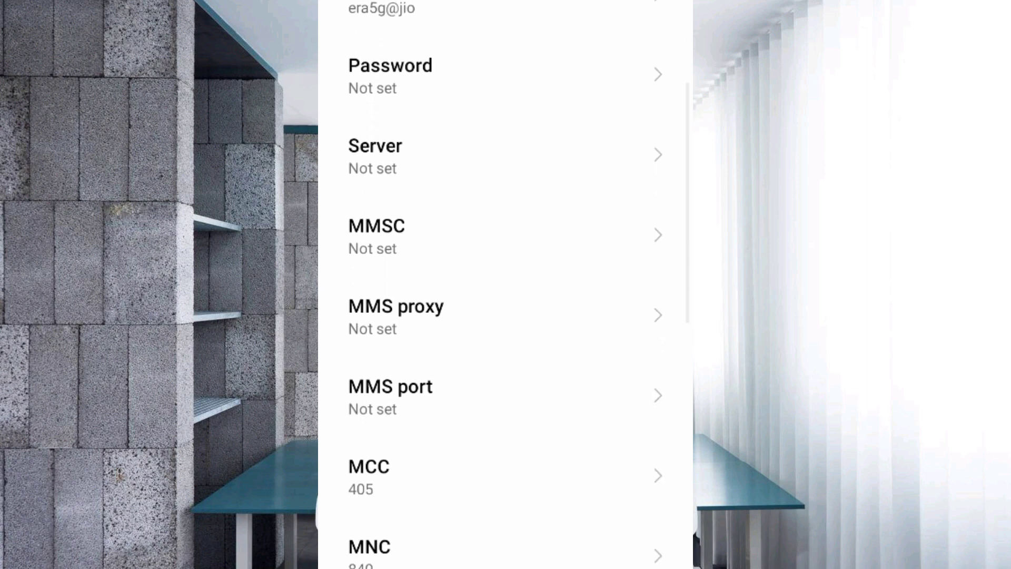
pyautogui.scroll(-3)
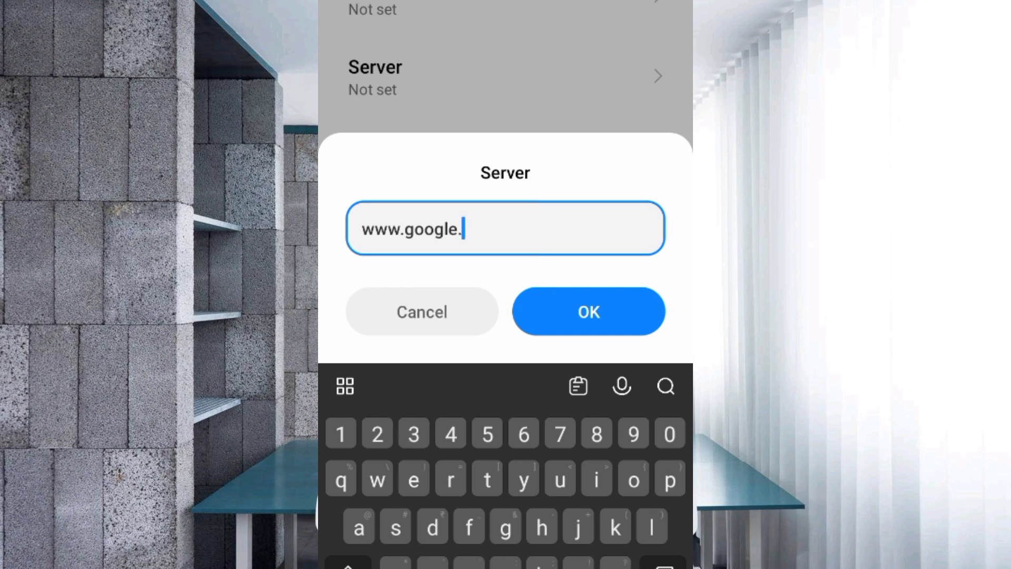
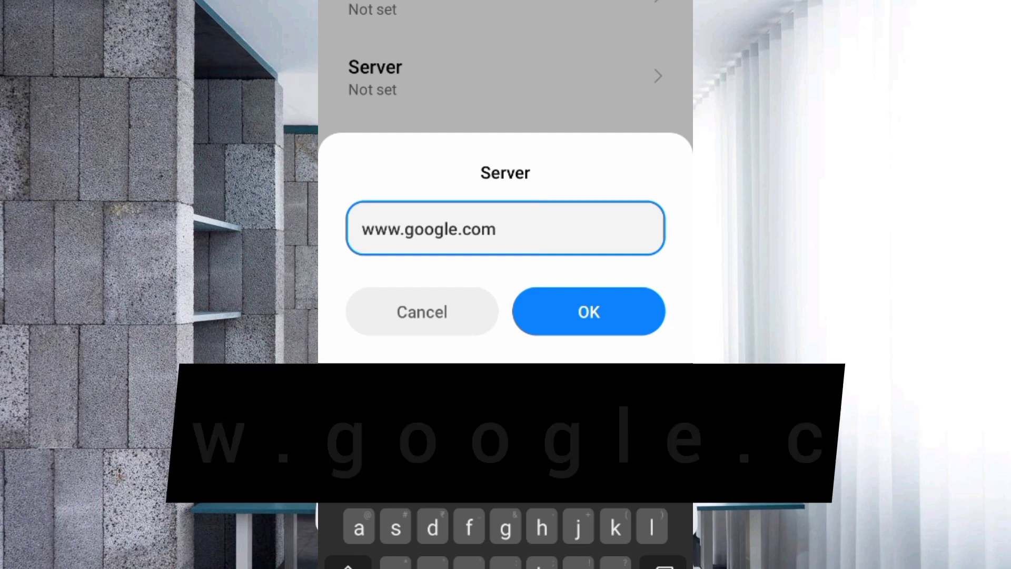
pyautogui.click(588, 310)
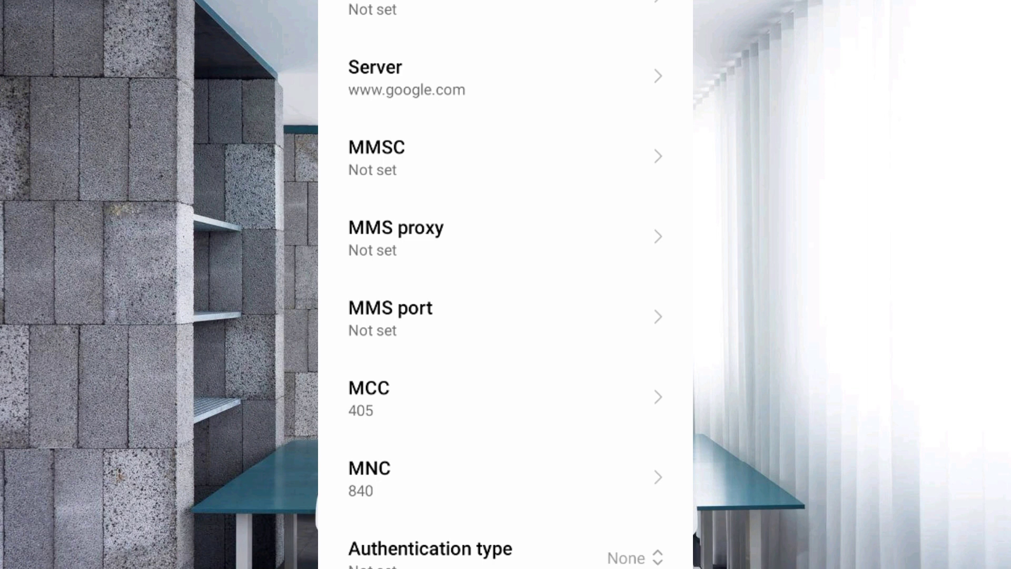
# - Set the APN authentication type to PAP or CHAP
pyautogui.scroll(-3)
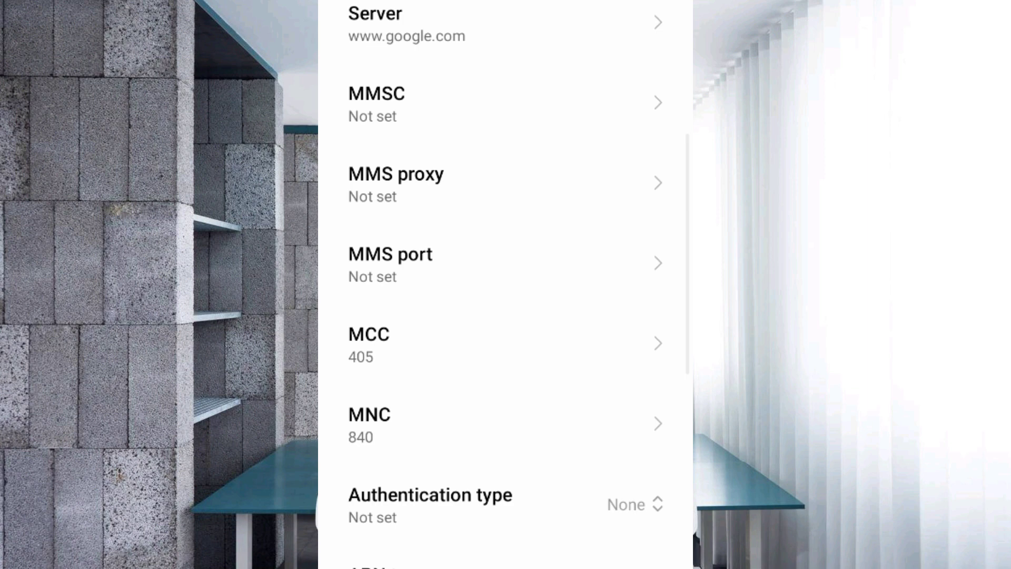
pyautogui.scroll(-3)
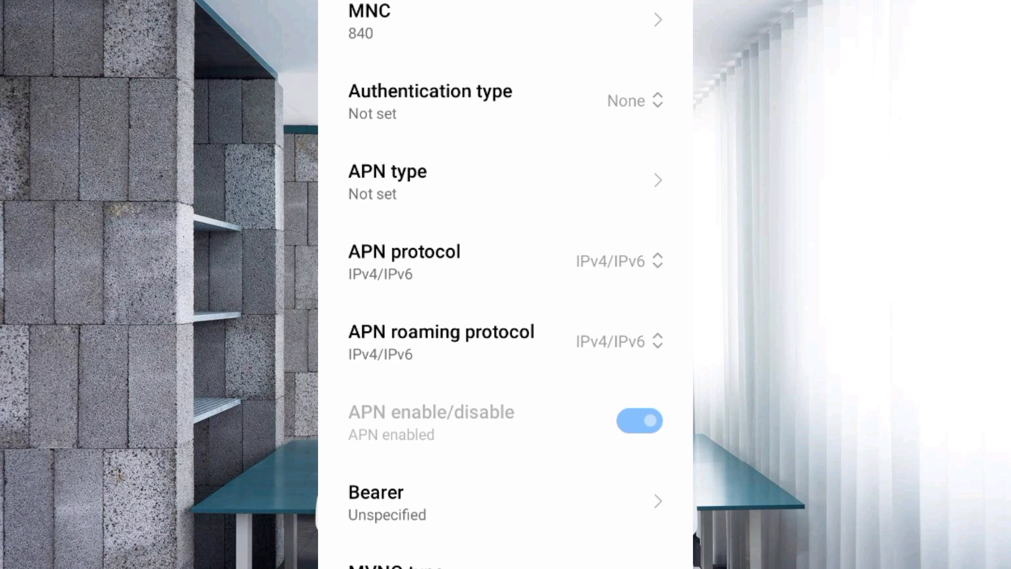
pyautogui.click(634, 100)
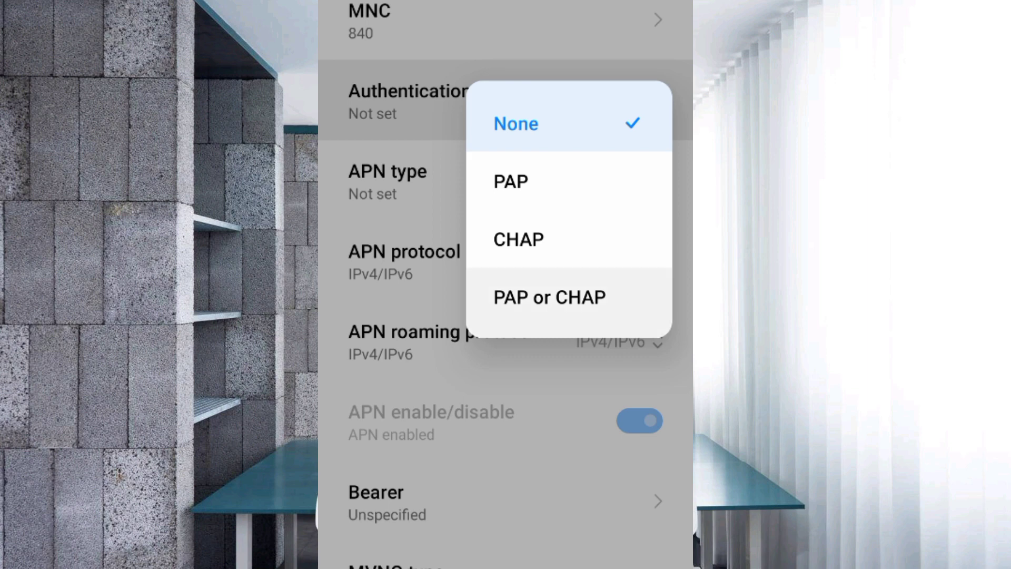
pyautogui.click(549, 296)
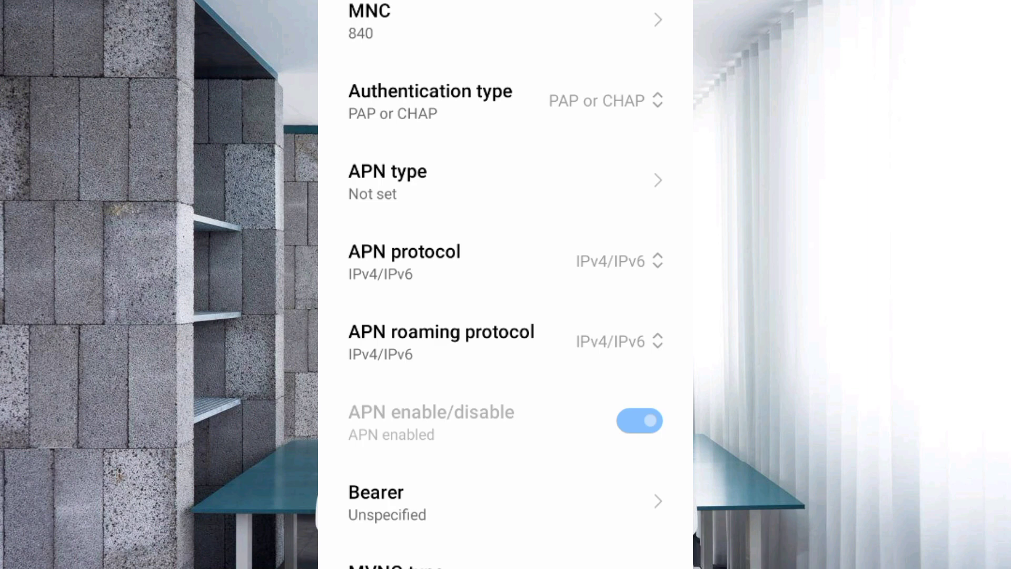
# - Keep both APN protocol and APN roaming protocol at IPv4/IPv6
pyautogui.click(451, 261)
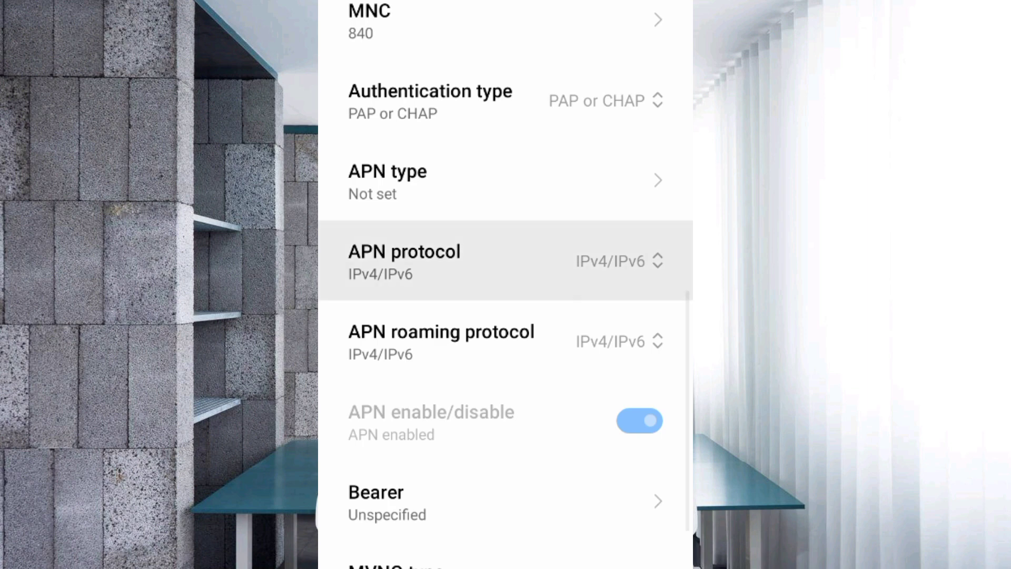
pyautogui.click(404, 261)
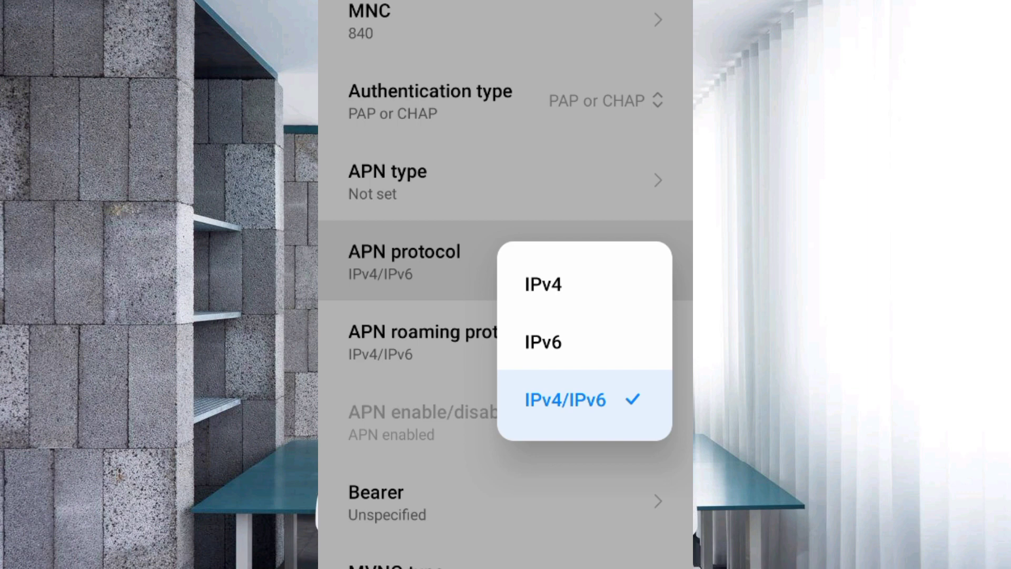
pyautogui.click(564, 399)
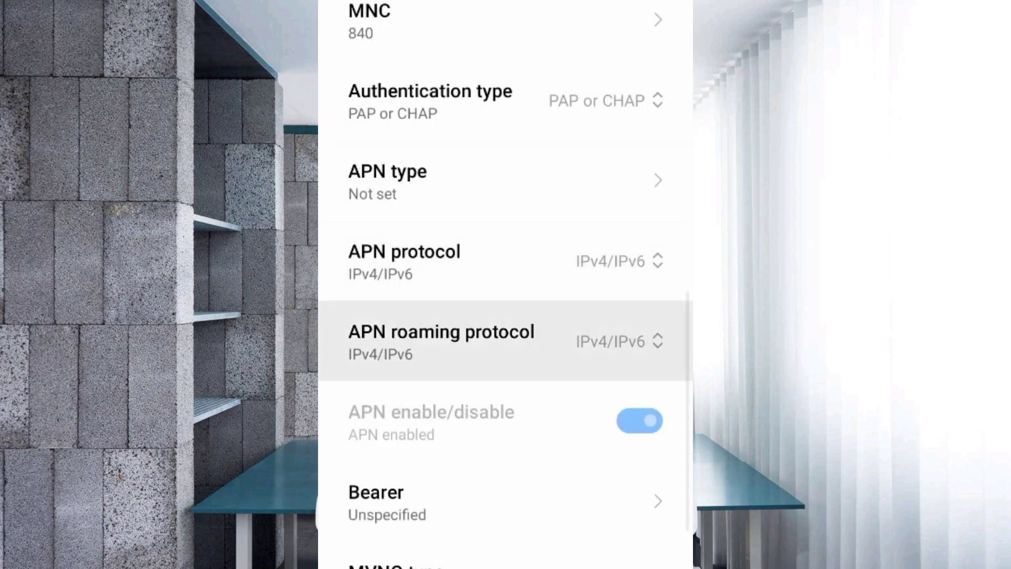
pyautogui.click(442, 341)
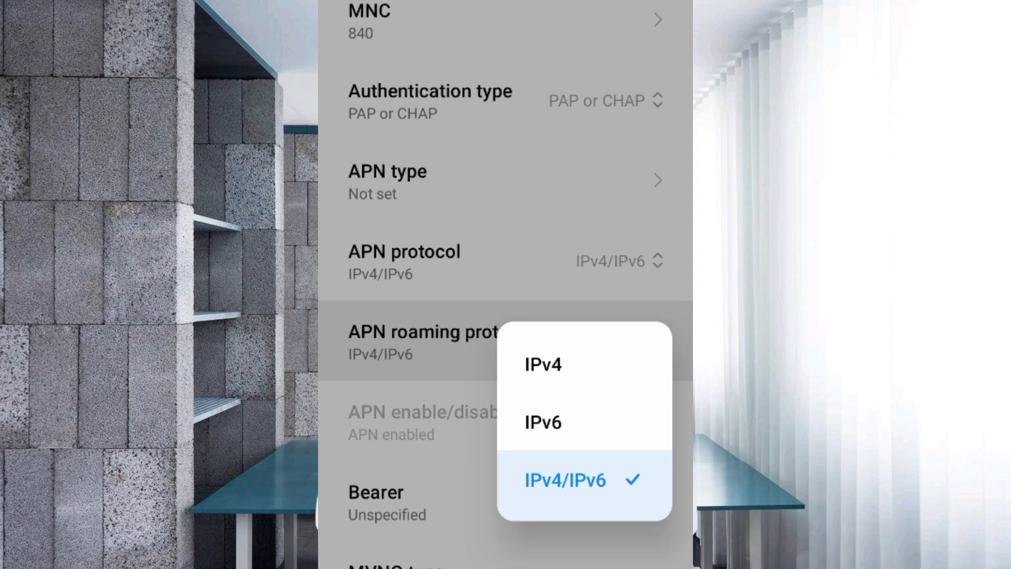
pyautogui.click(564, 480)
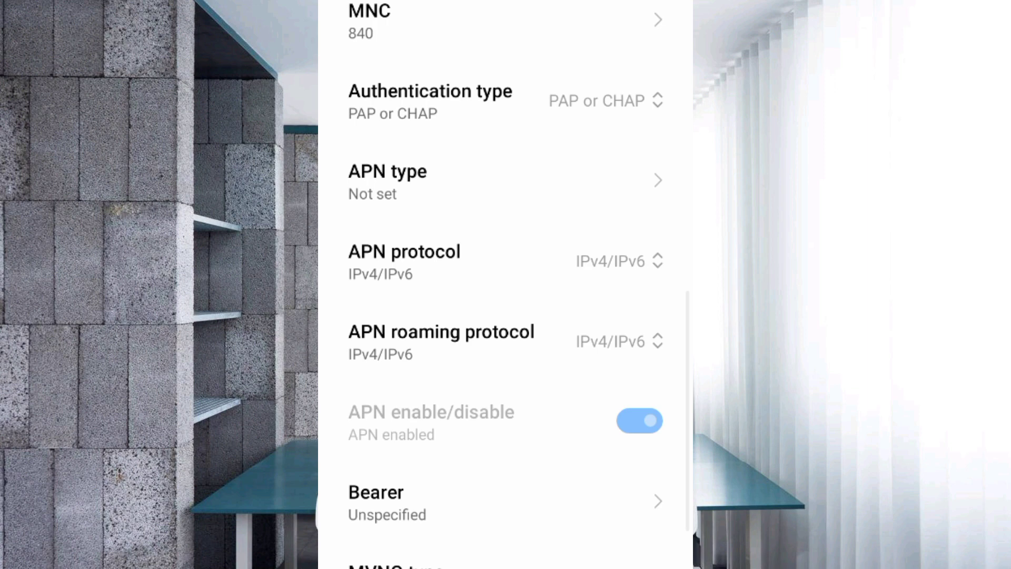
# - Leave bearer Unspecified and save the SpeedBoat Era 4.0 access point
pyautogui.scroll(-3)
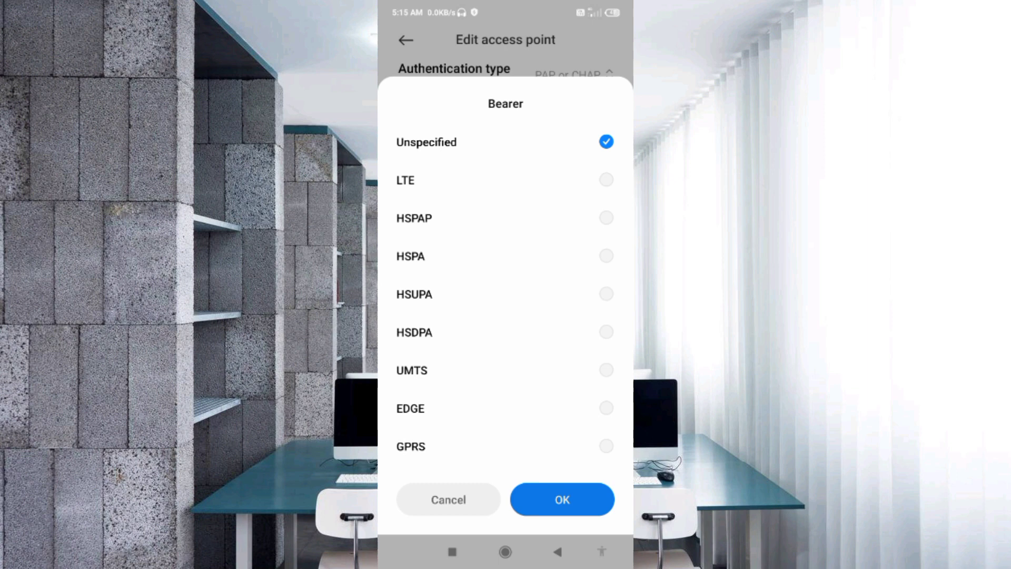
pyautogui.click(561, 499)
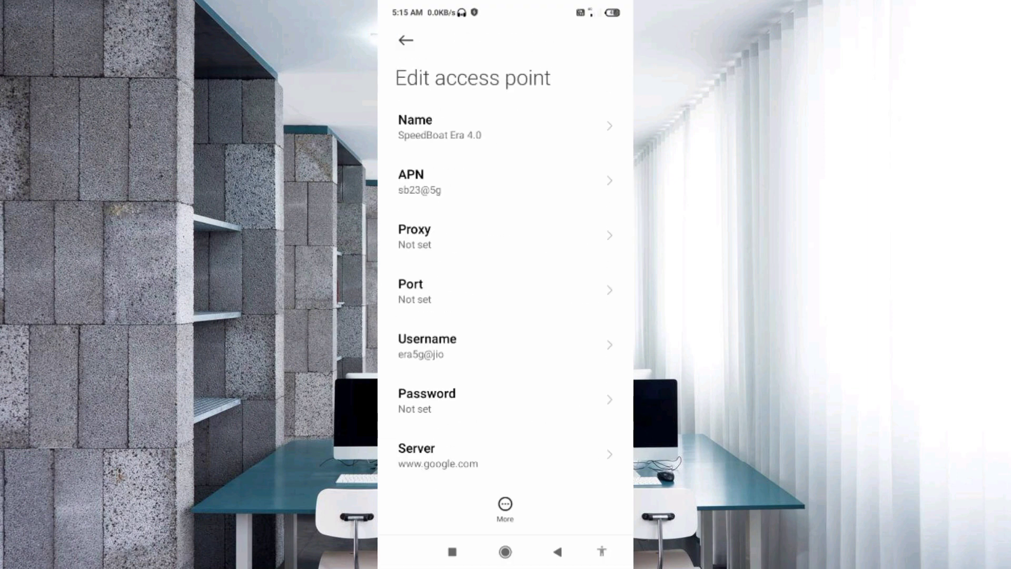
pyautogui.click(505, 505)
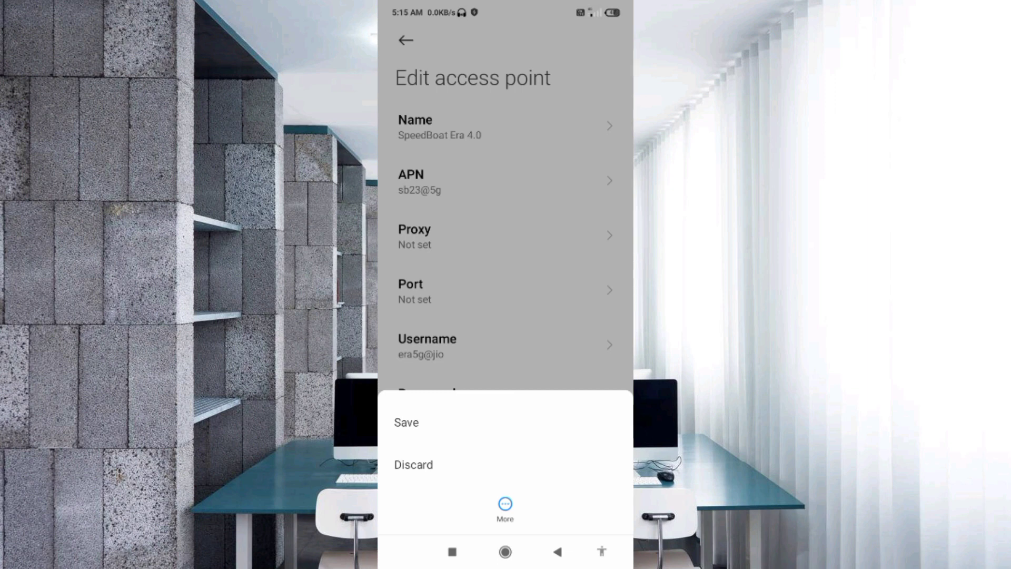
pyautogui.click(406, 423)
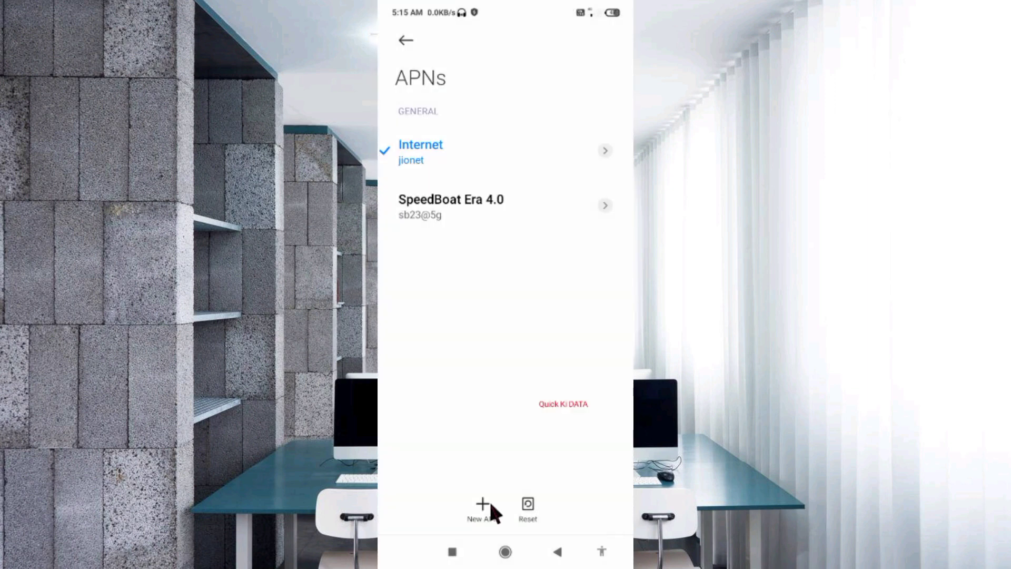
pyautogui.moveTo(469, 437)
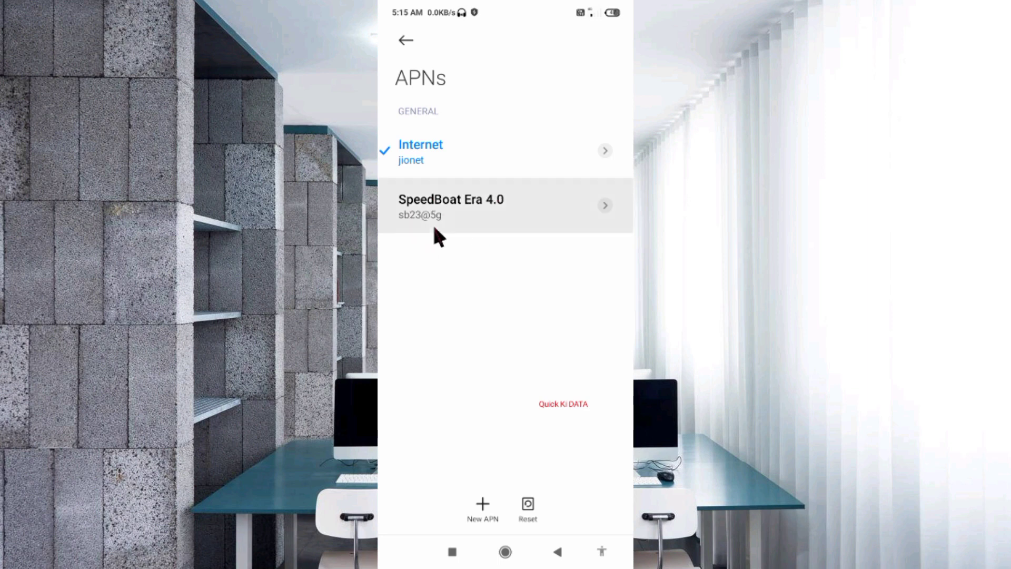
# - Select SpeedBoat Era 4.0 in the Jio APN list, replacing Internet
pyautogui.click(451, 207)
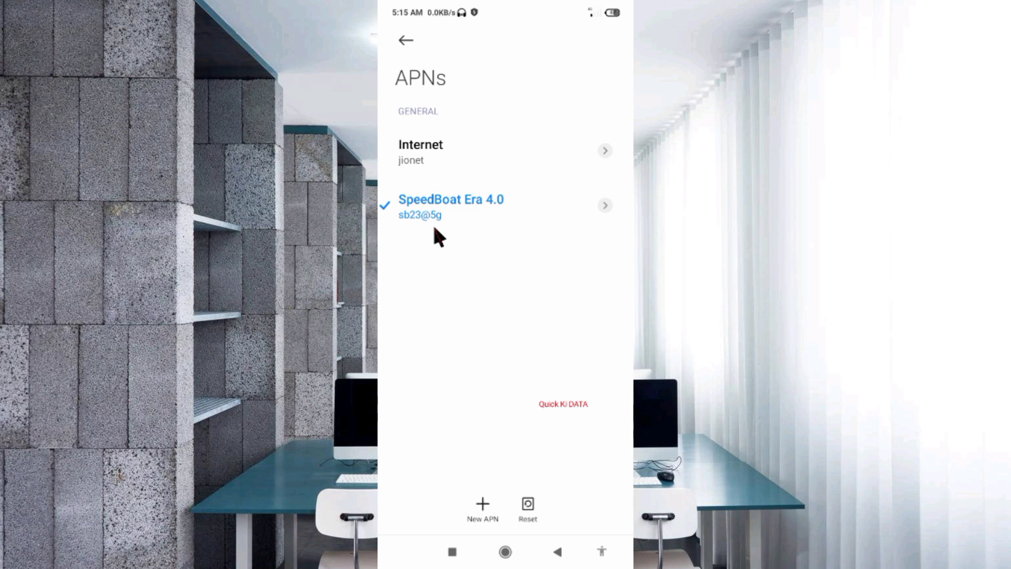
pyautogui.moveTo(426, 196)
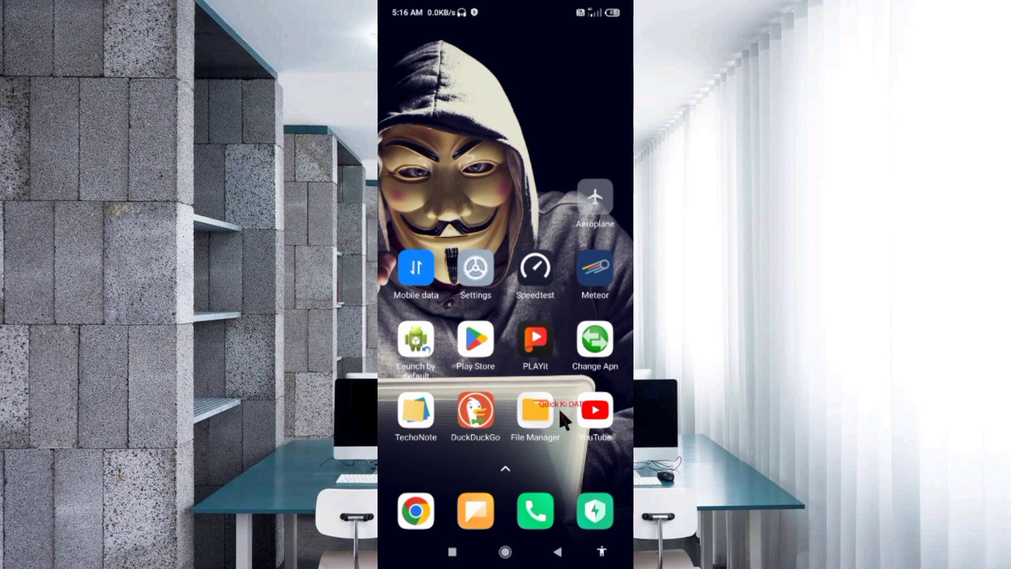
pyautogui.moveTo(594, 223)
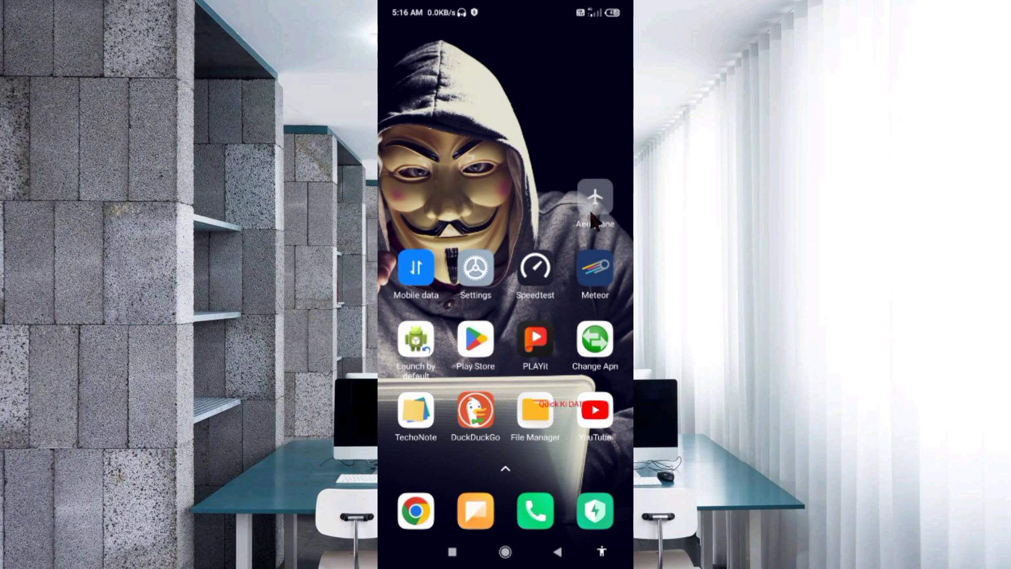
# - Toggle airplane mode on then off from the shortcut, and launch Speedtest
pyautogui.click(594, 198)
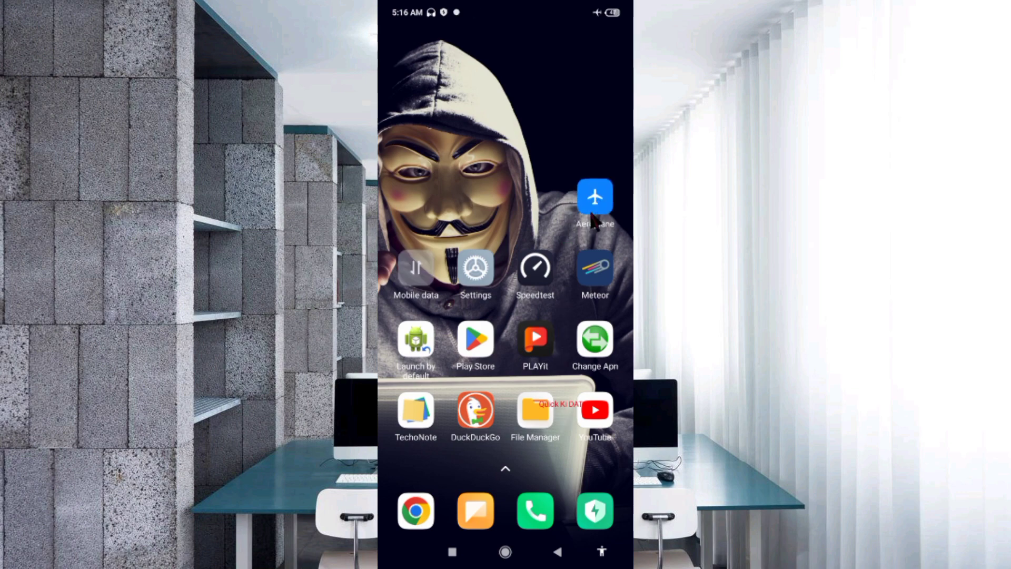
pyautogui.click(594, 196)
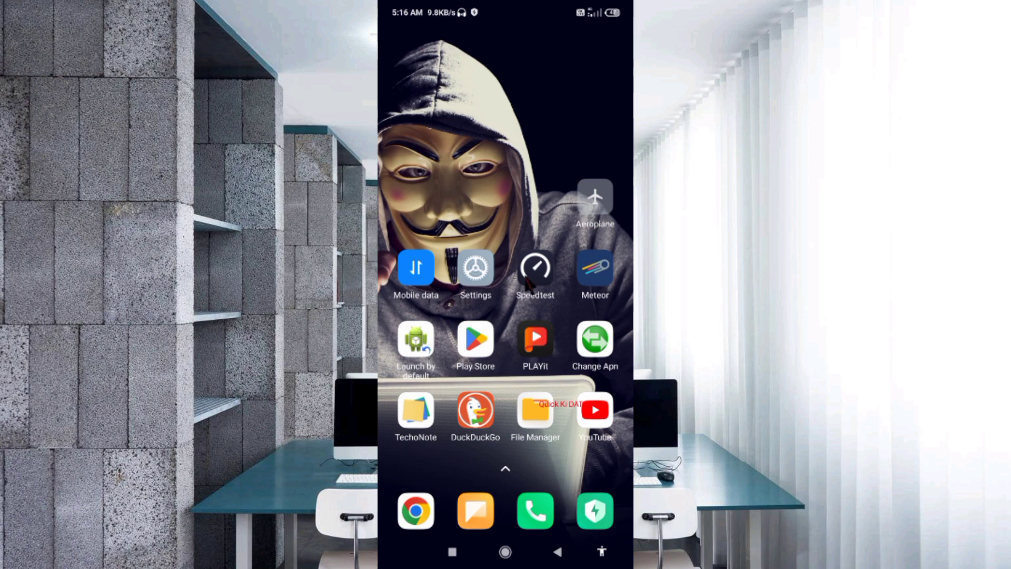
pyautogui.click(535, 267)
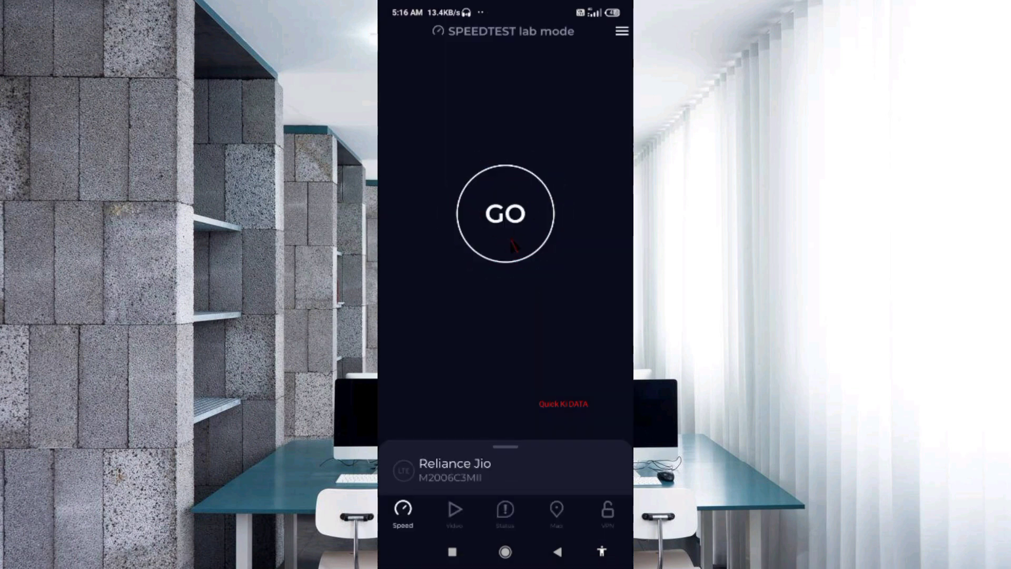
# - Run a Speedtest on Reliance Jio (17.7 Mbps down, 62 ms ping), then go home
pyautogui.click(505, 213)
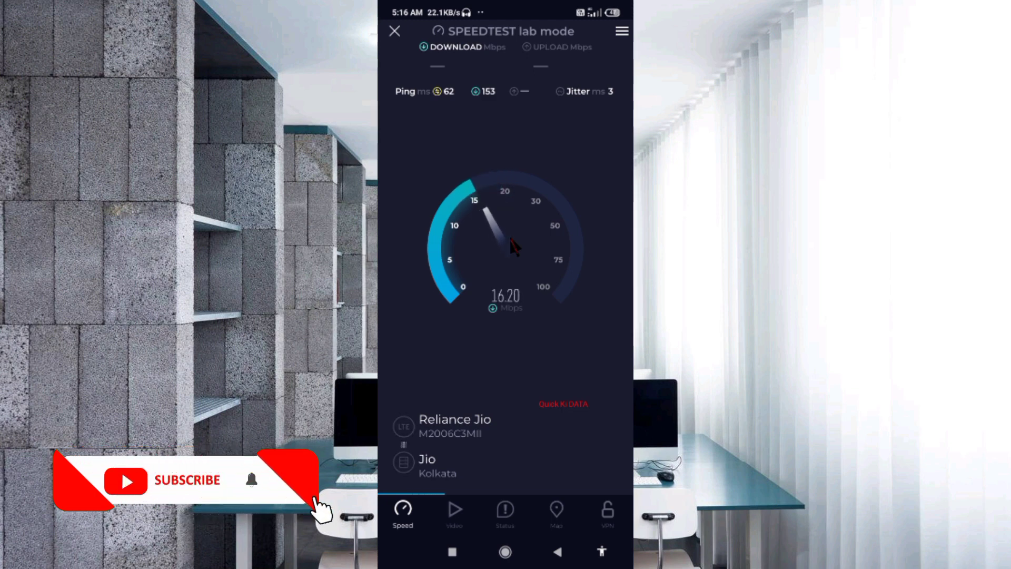
pyautogui.click(187, 480)
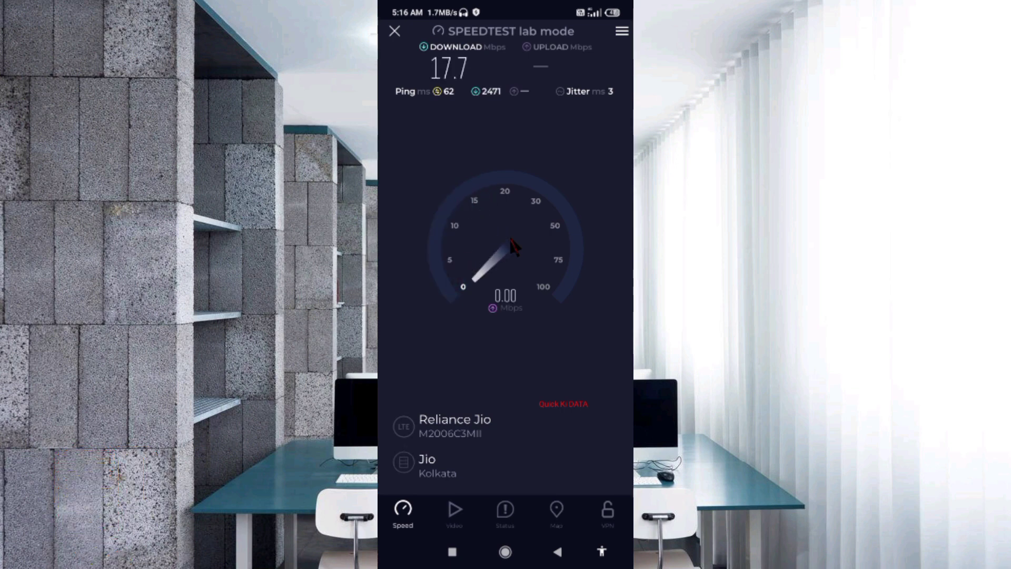
pyautogui.click(394, 31)
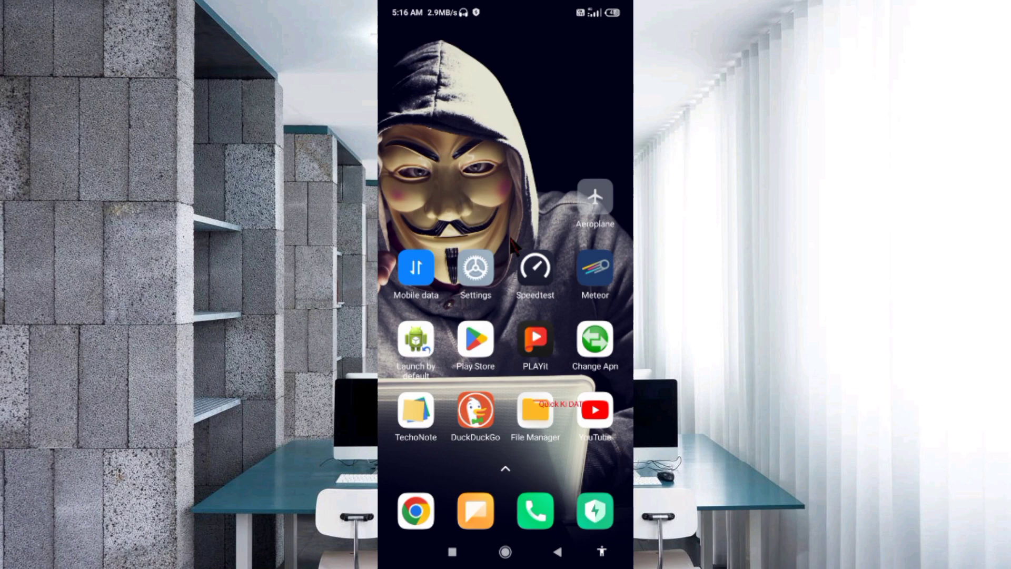